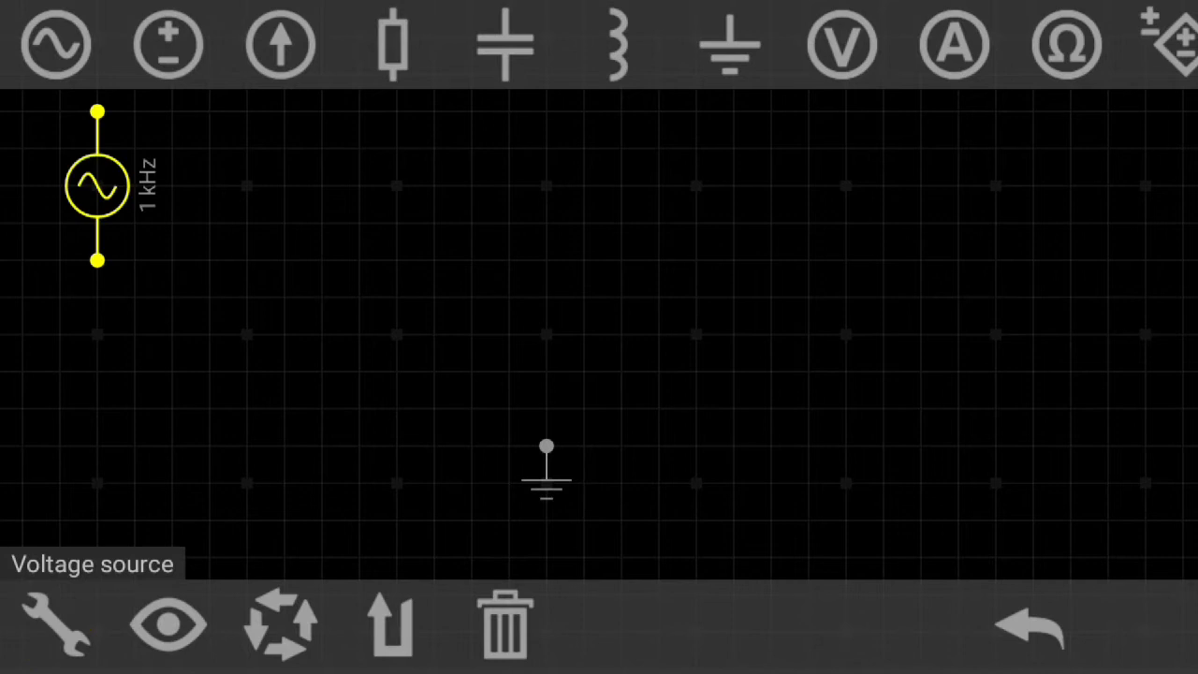
Move the AC source onto the grid and scroll the parts toolbar toward the lamp.
left_click_drag(98, 184, 172, 295)
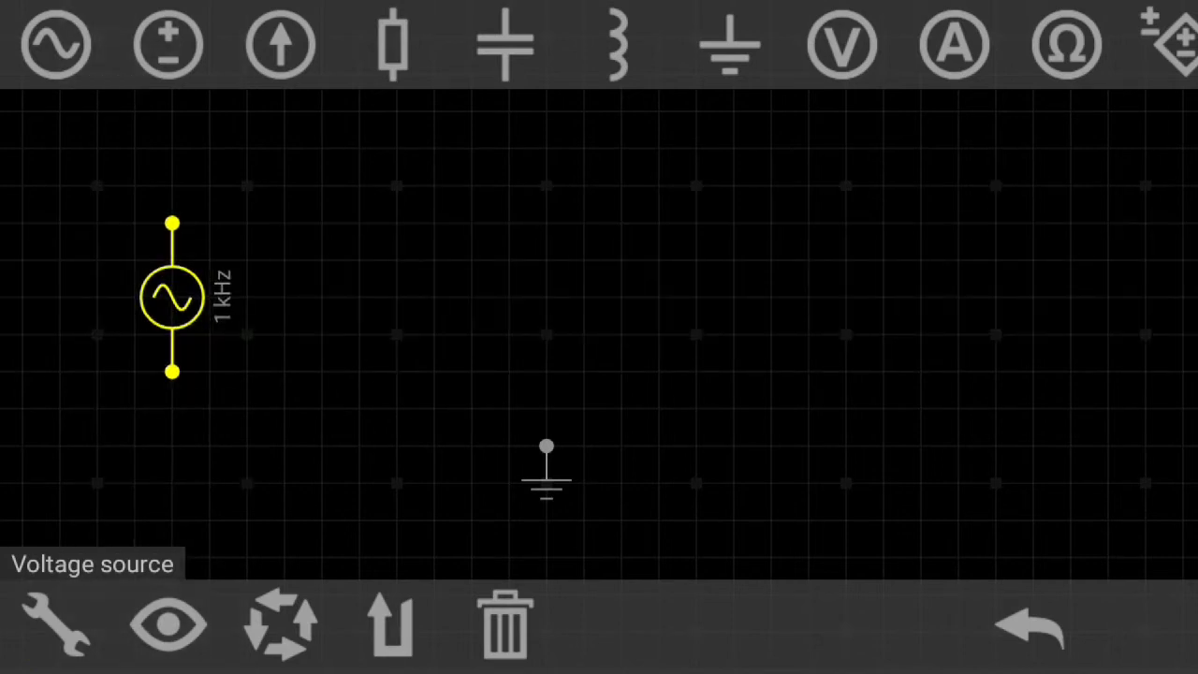
scroll("left", 3)
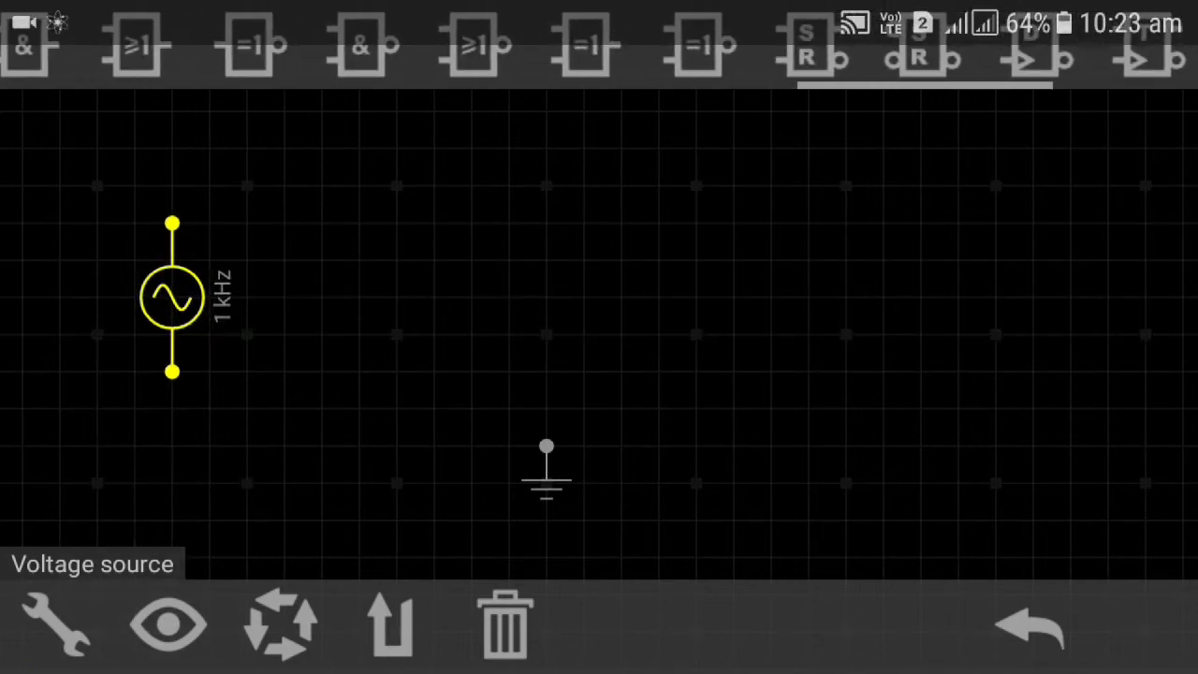
scroll("left", 3)
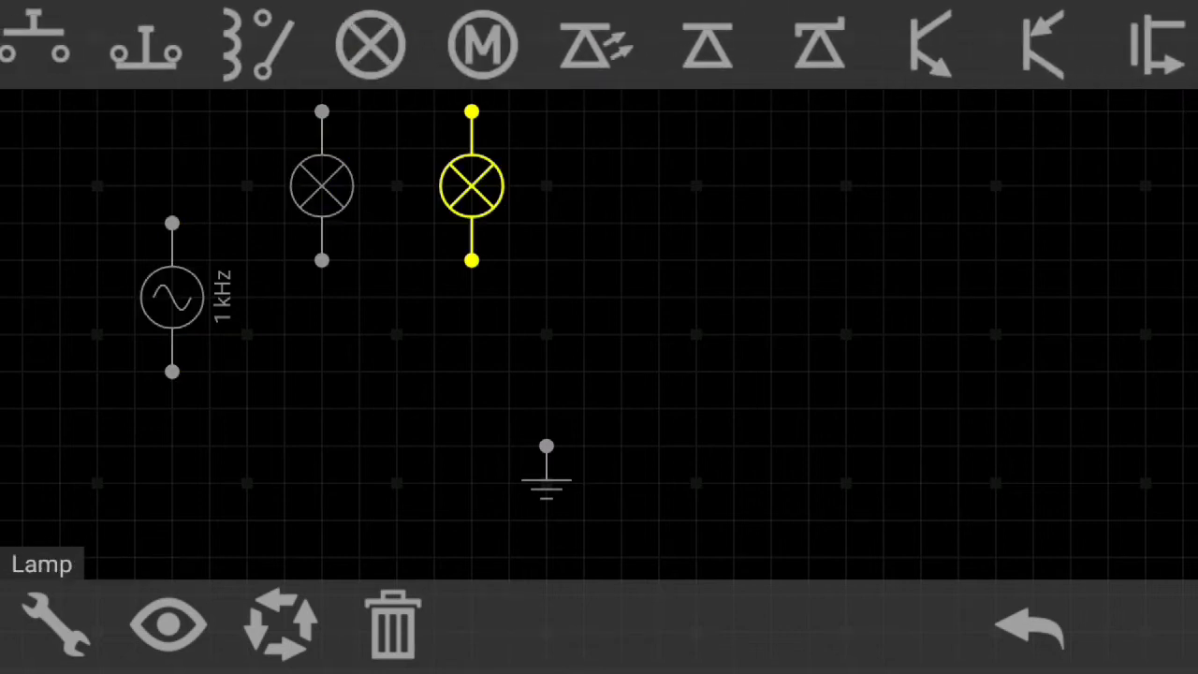
Begin wiring the source to the first lamp for the series loop.
left_click(322, 185)
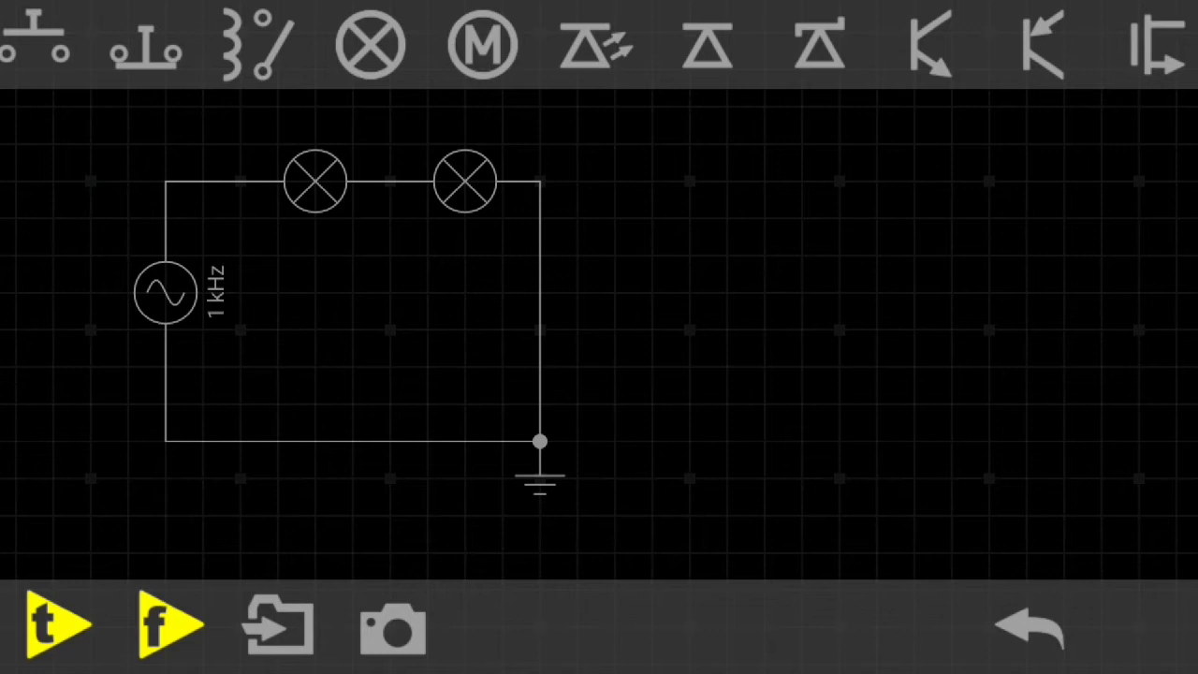
left_click(56, 626)
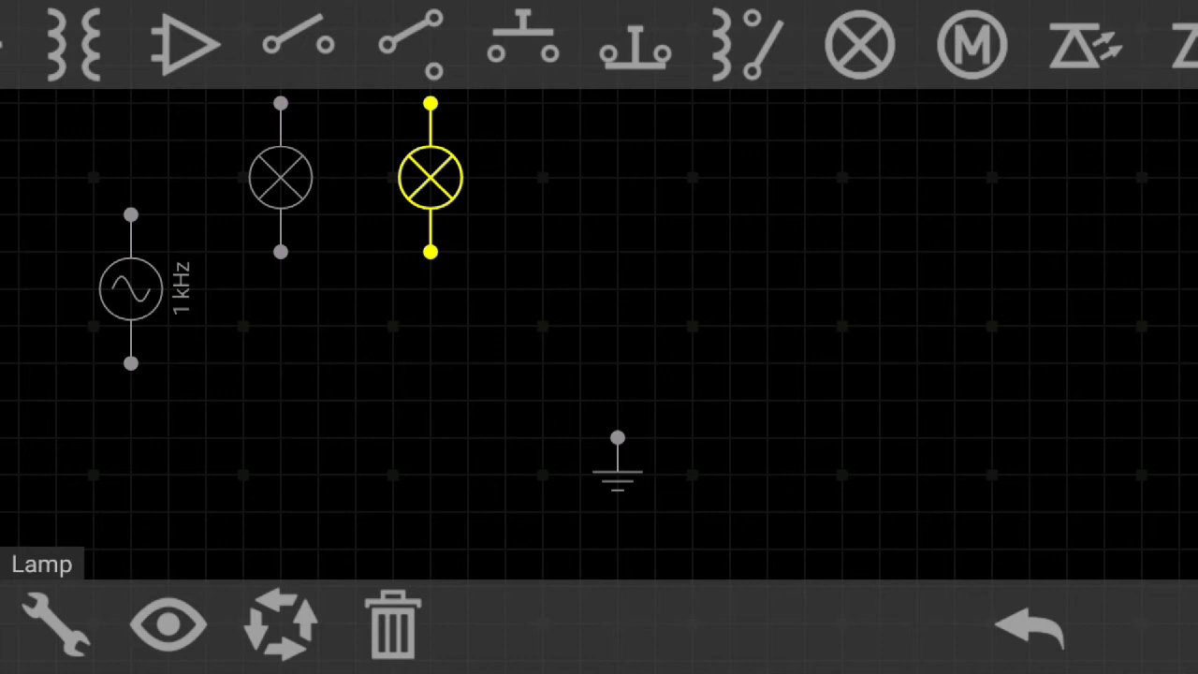
Drag both lamps into a row beside the 1 kHz AC source.
left_click_drag(430, 177, 318, 326)
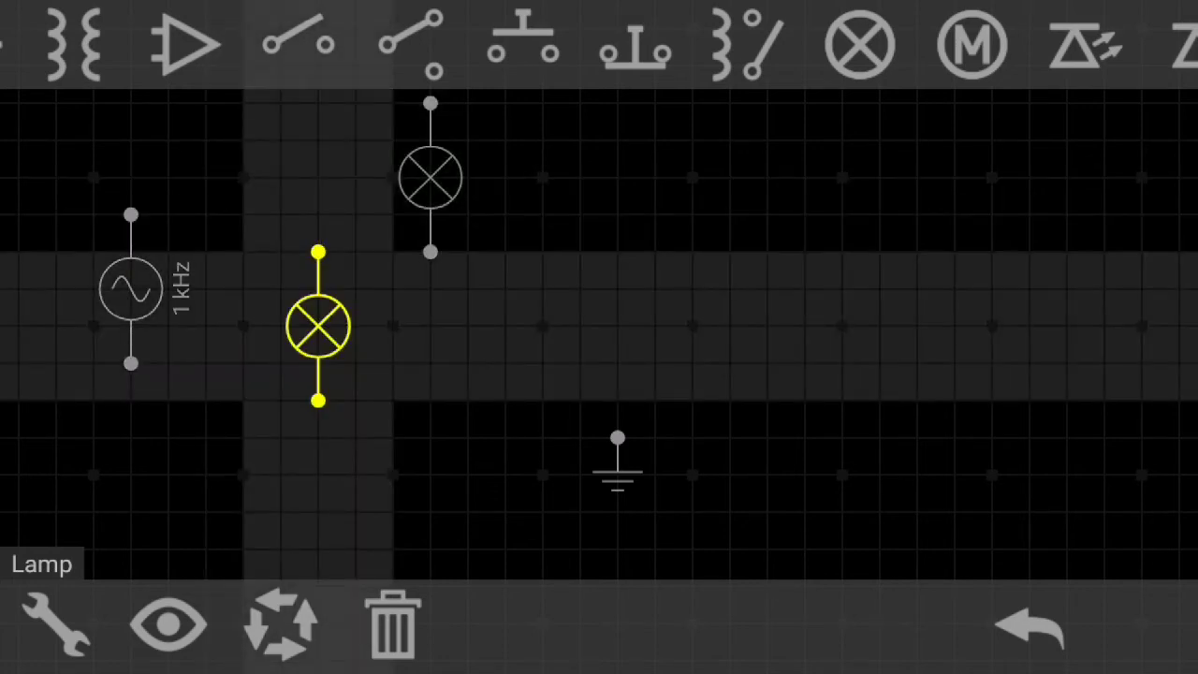
left_click_drag(319, 325, 506, 288)
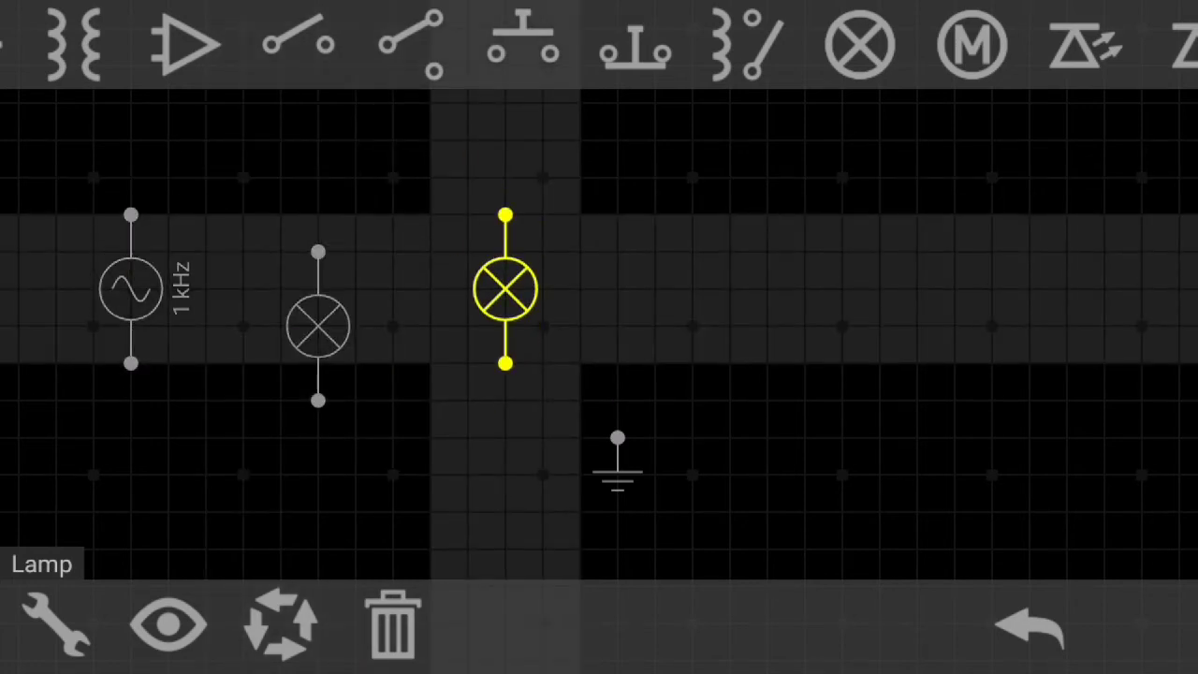